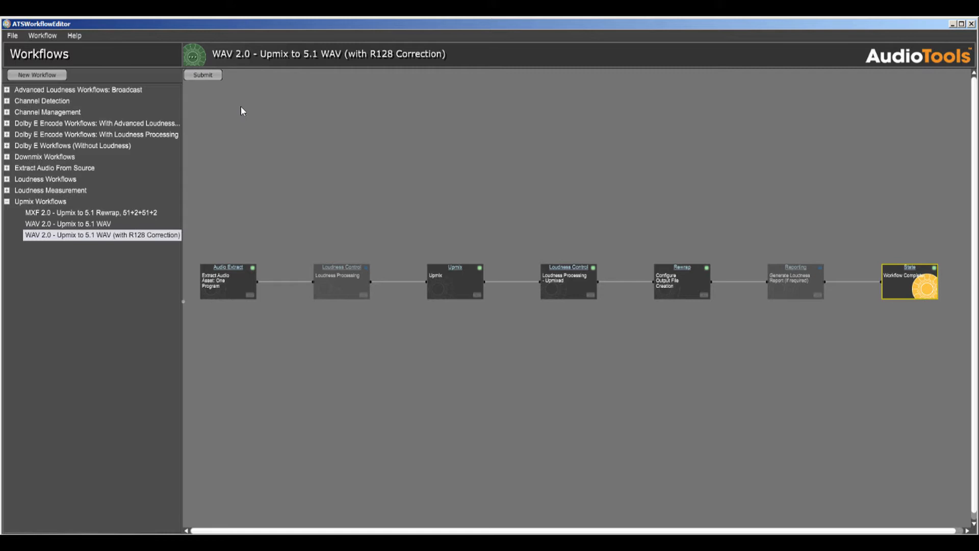
Step: Bring up the Workflow Settings dialog for the WAV 2.0 upmix to 5.1 (R128) workflow
click(194, 56)
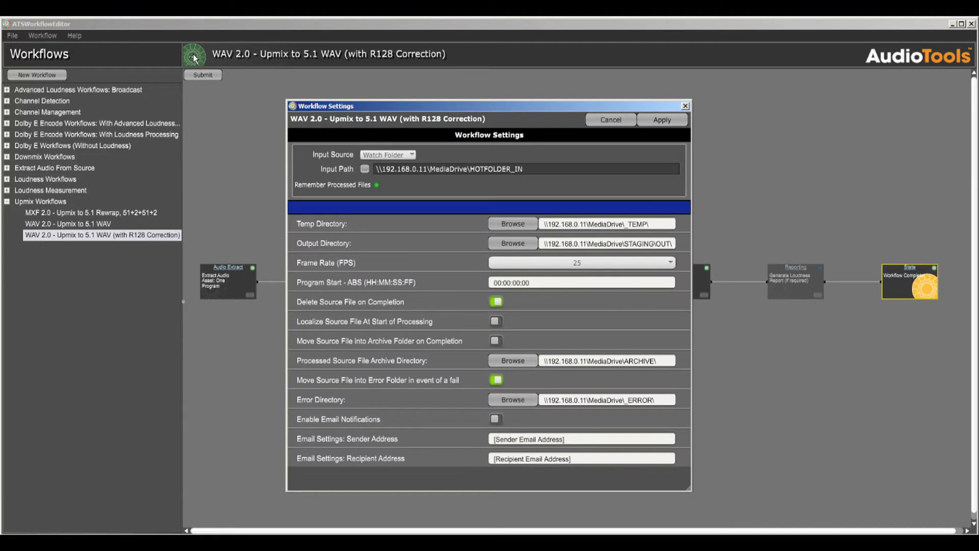
mouse_move(376, 129)
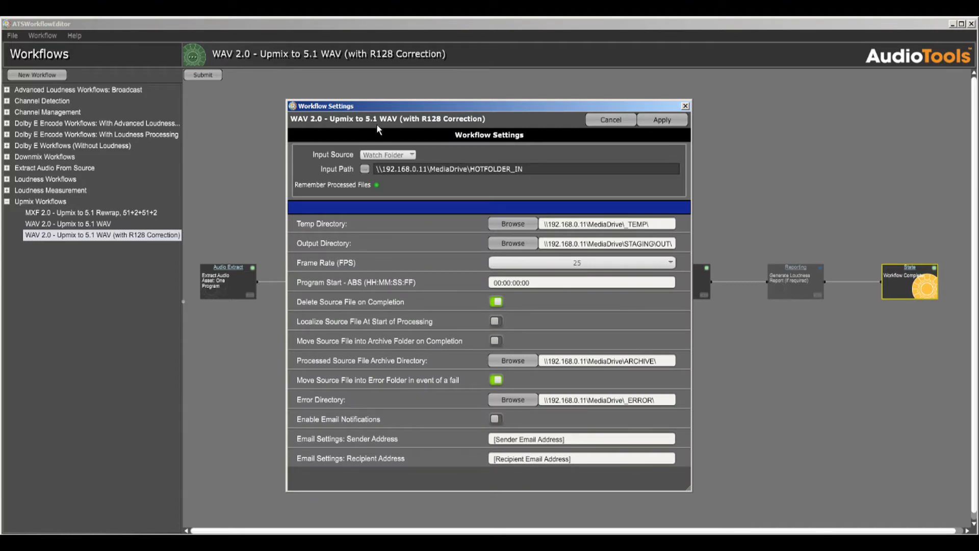
mouse_move(422, 157)
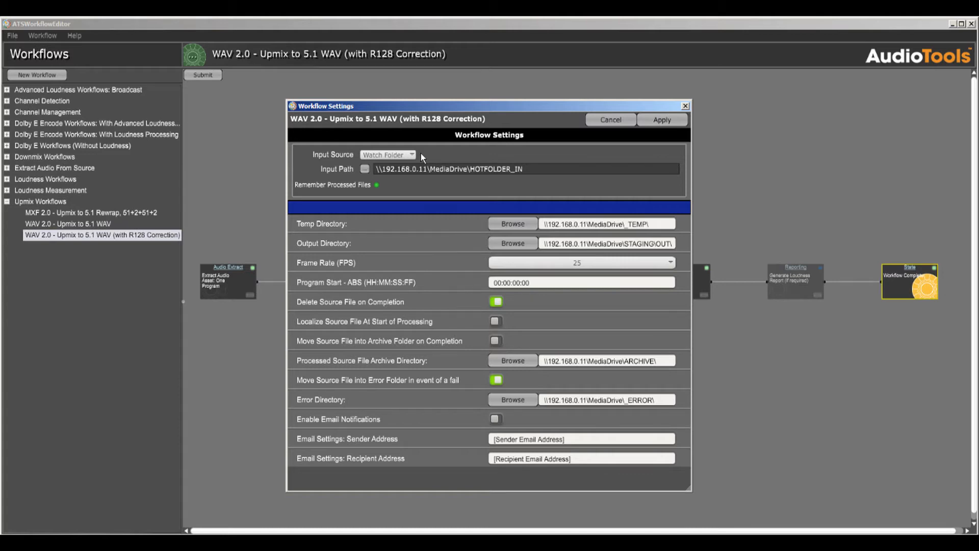
Step: Switch the workflow's Input Source from watch folder to File
click(387, 154)
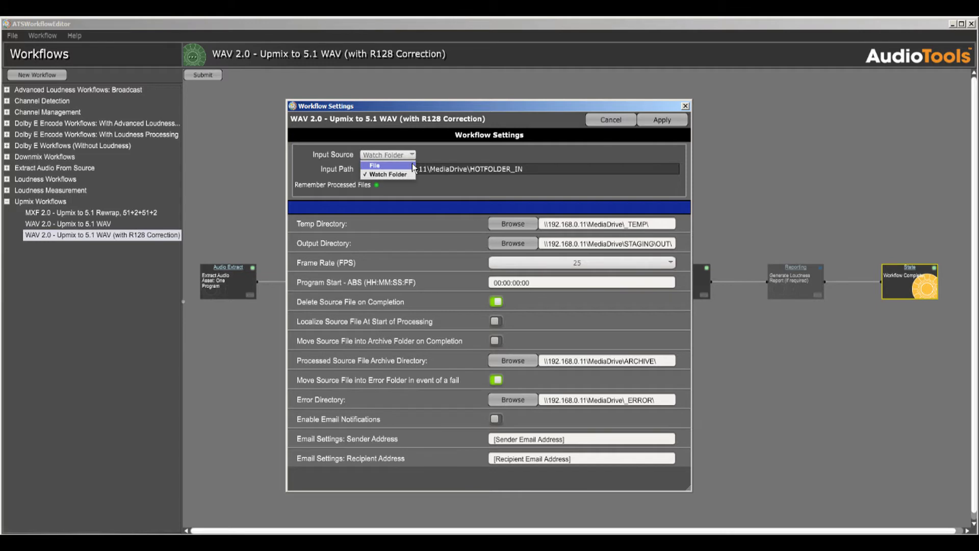
click(374, 164)
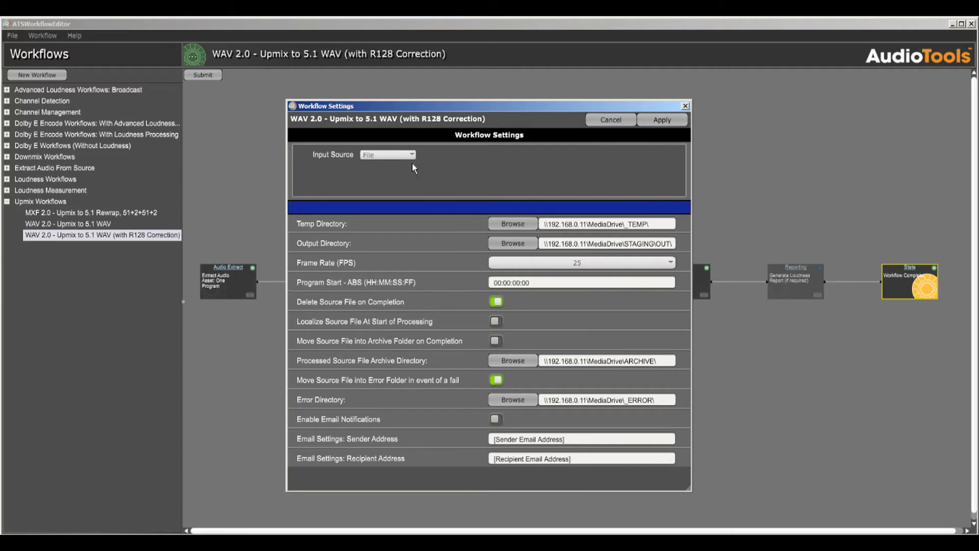
mouse_move(411, 223)
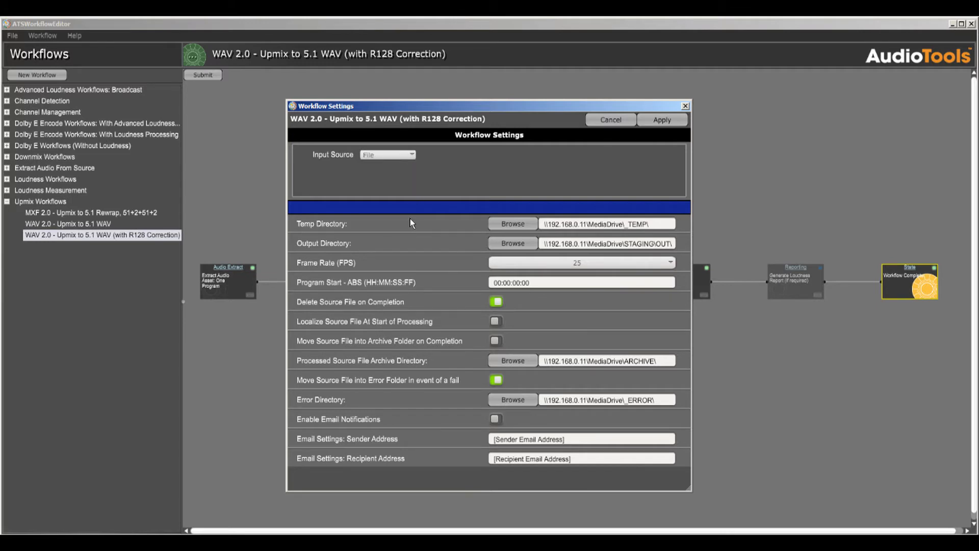
mouse_move(409, 247)
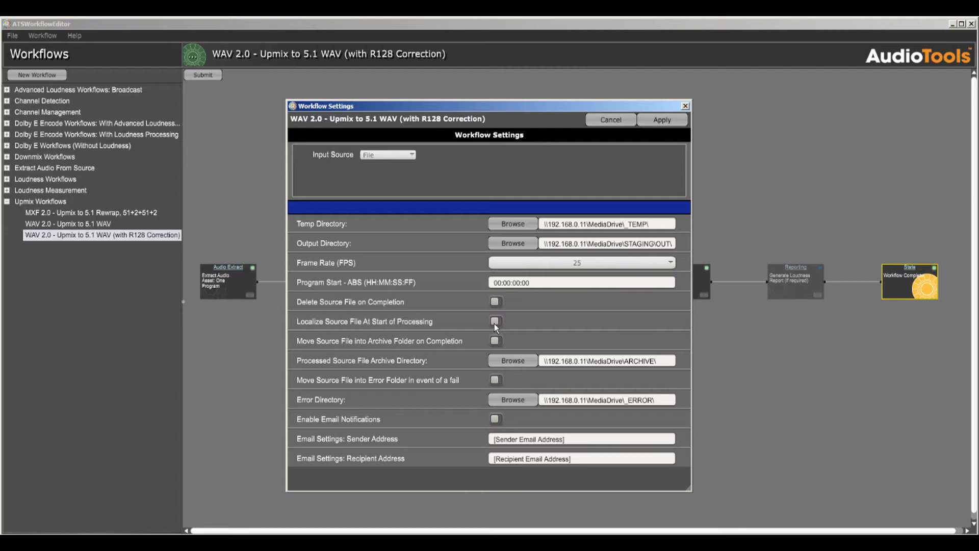
Step: Apply the changed settings and confirm the Apply Changes prompt
click(661, 119)
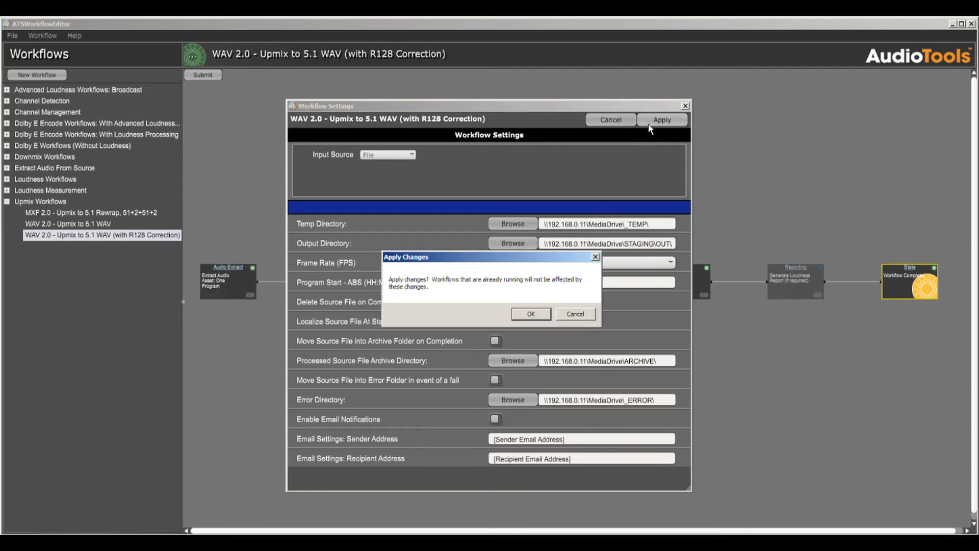
click(530, 313)
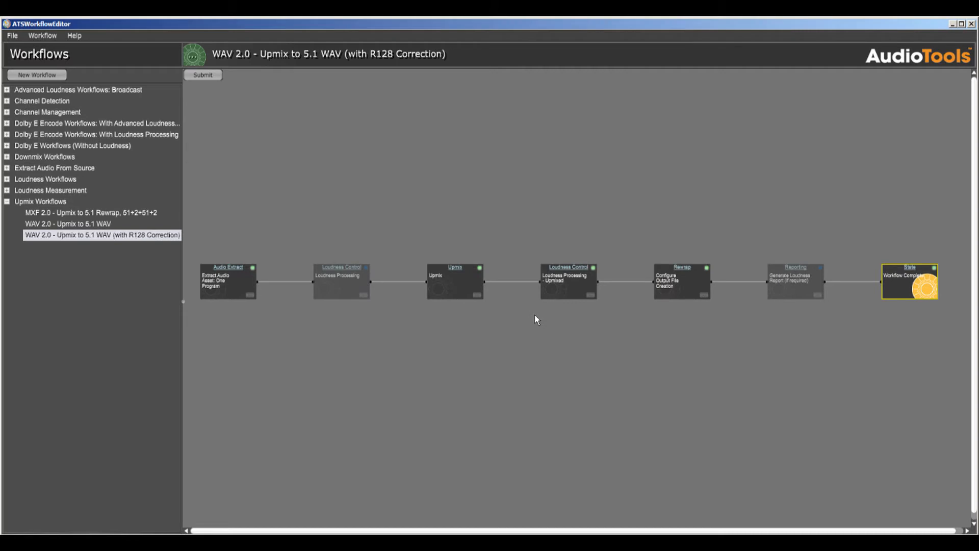
mouse_move(147, 92)
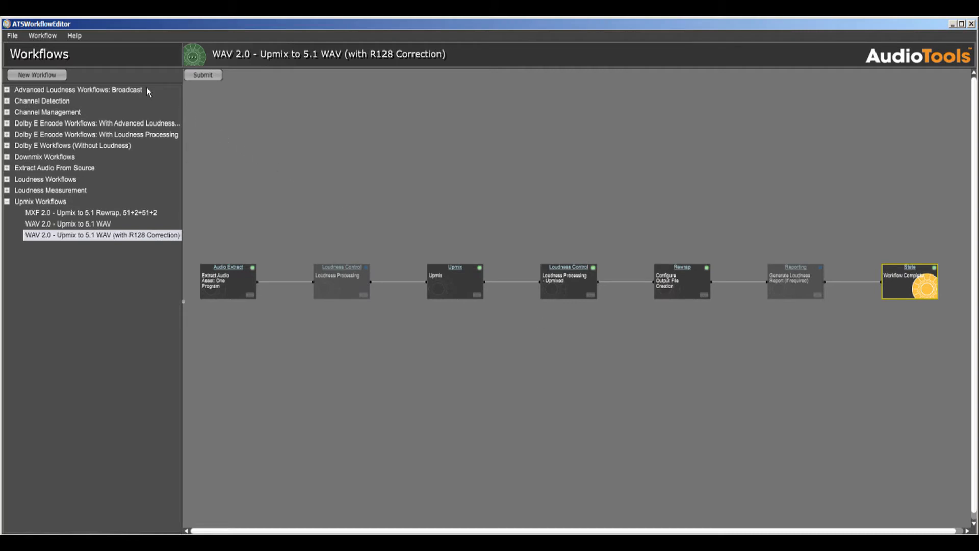
Step: Export the workflow as WAV_20_UpmixTo51_R128_Correct_VantageWF.xml into the ATSCustomWorkflows folder
click(42, 35)
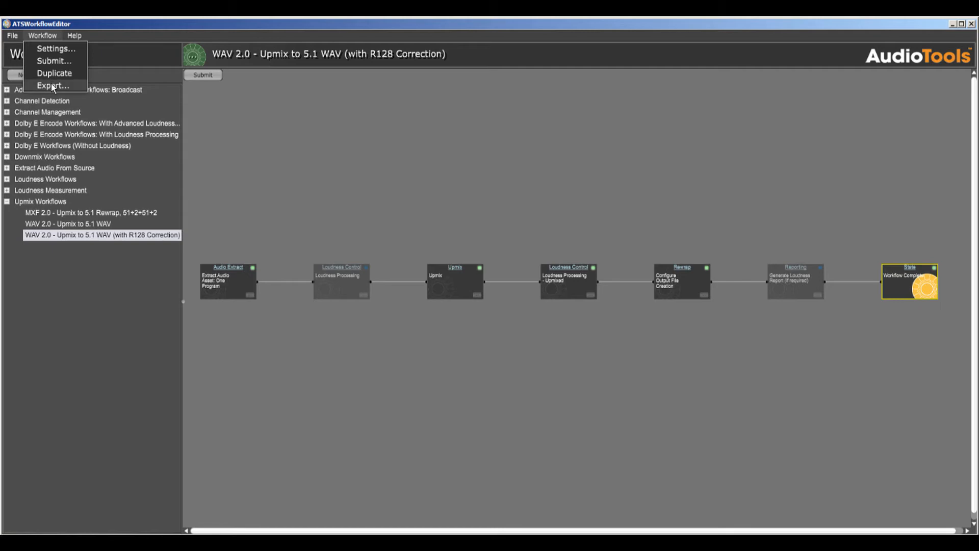
click(52, 86)
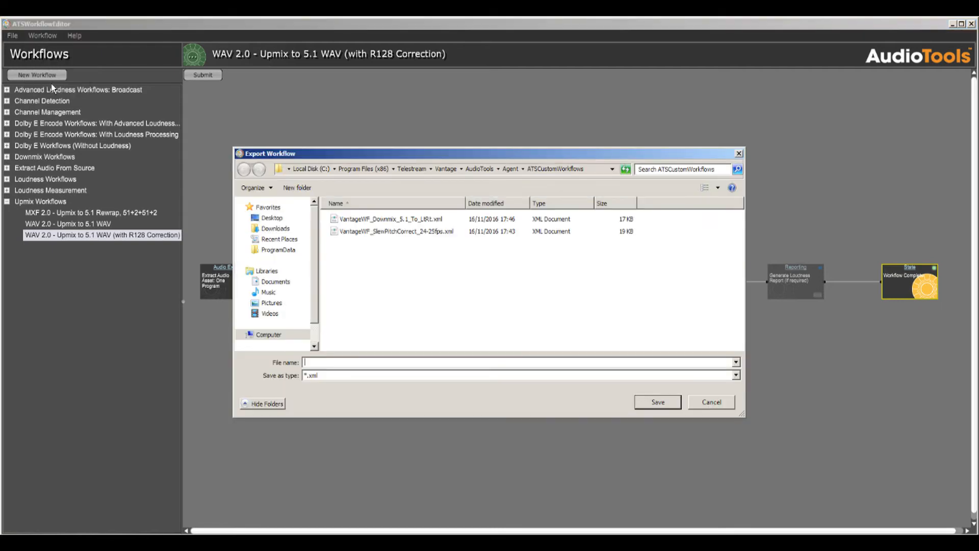
mouse_move(593, 172)
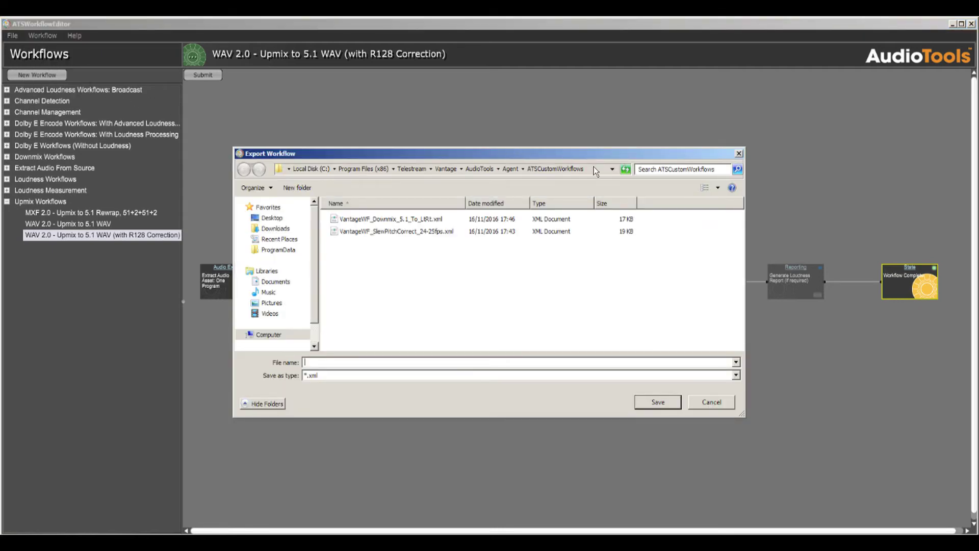
click(437, 169)
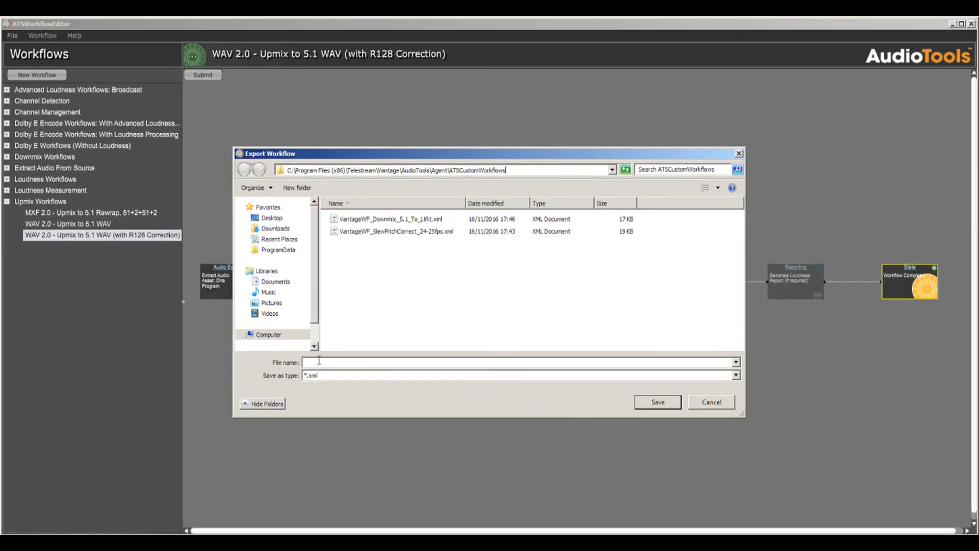
text(WAV_20_UpmixTo51_R128_Correct_VantageWF)
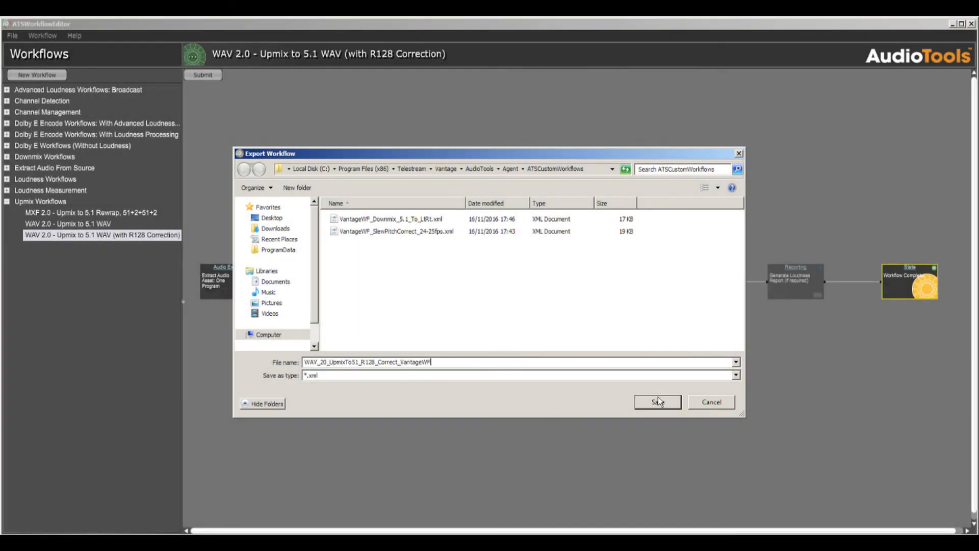
click(657, 401)
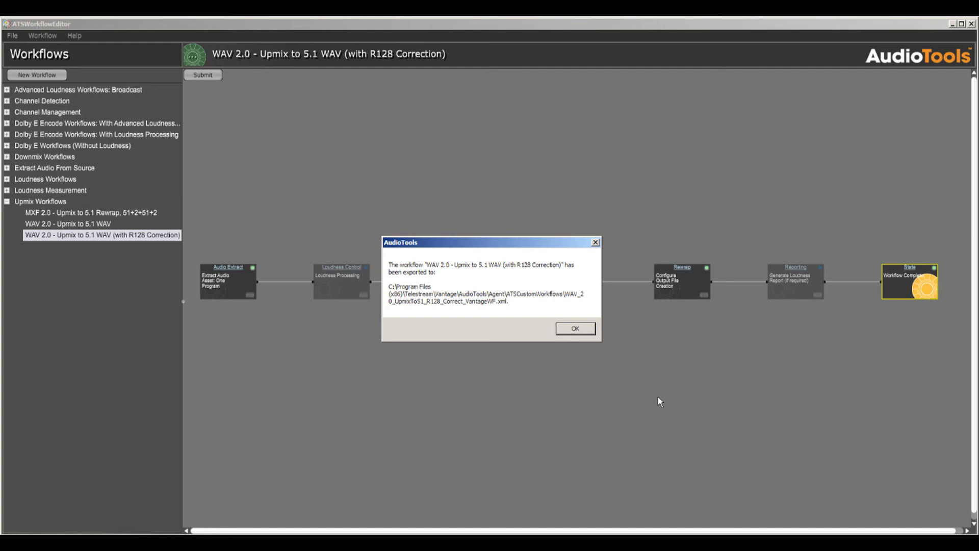
Step: Dismiss the export-complete confirmation message
click(574, 328)
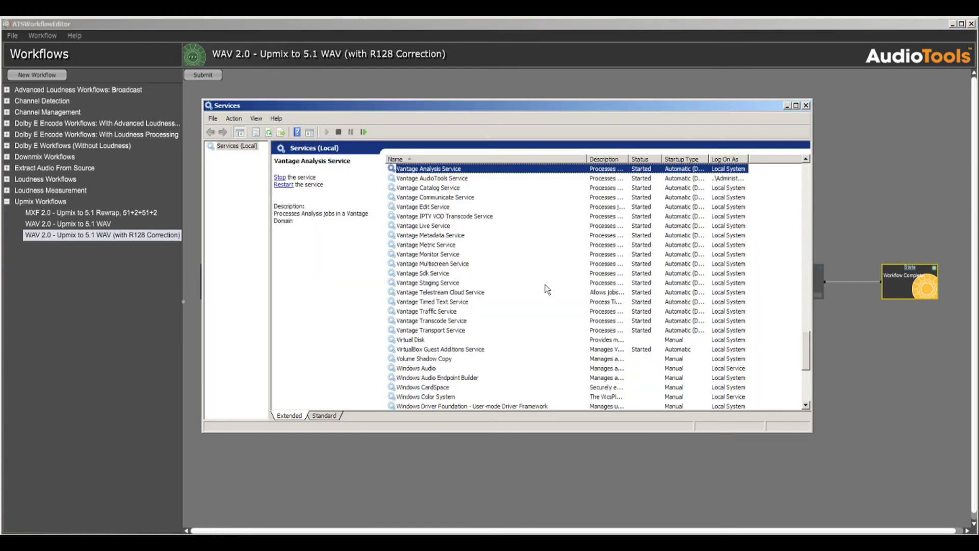
right_click(432, 178)
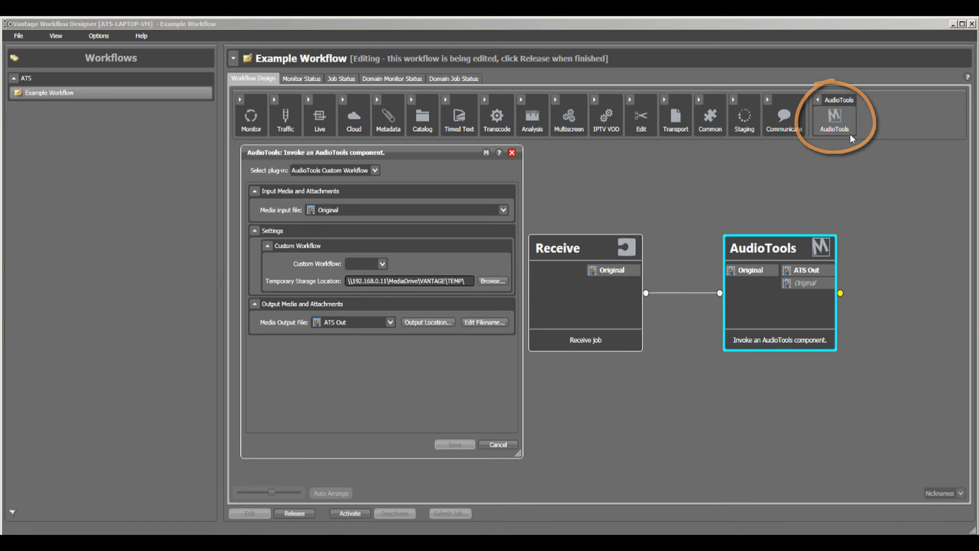
mouse_move(575, 162)
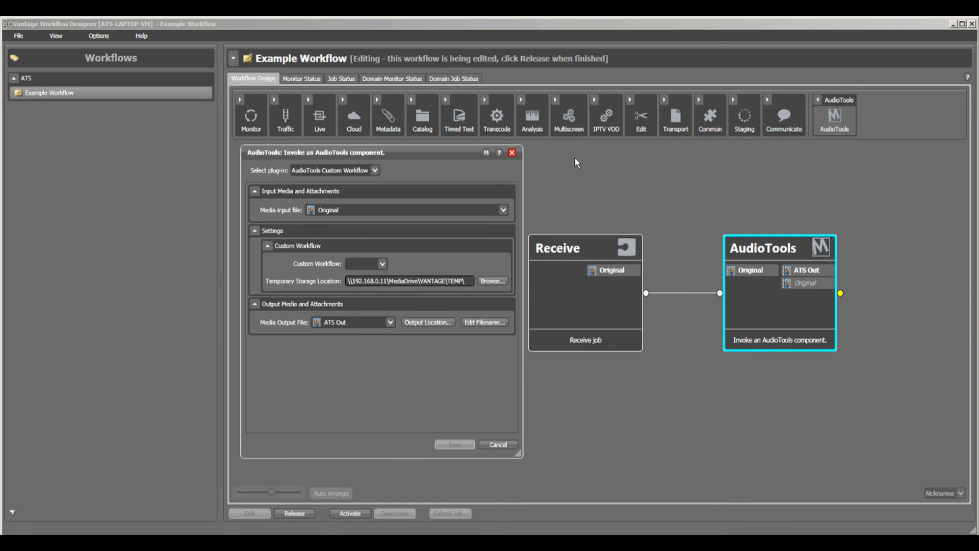
Step: Choose WAV 2.0 - Upmix to 5.1 WAV (with R128 Correction) as the AudioTools action's custom workflow
click(375, 170)
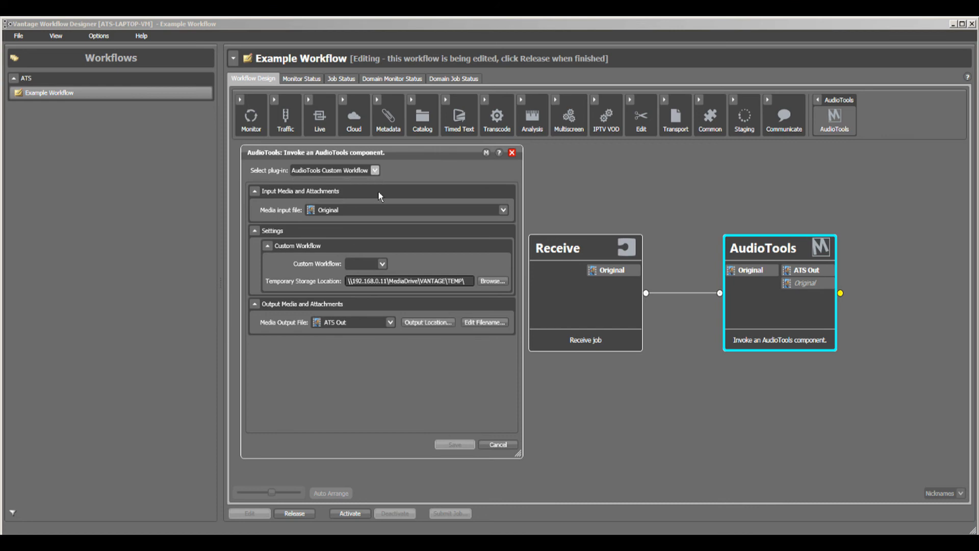
click(381, 263)
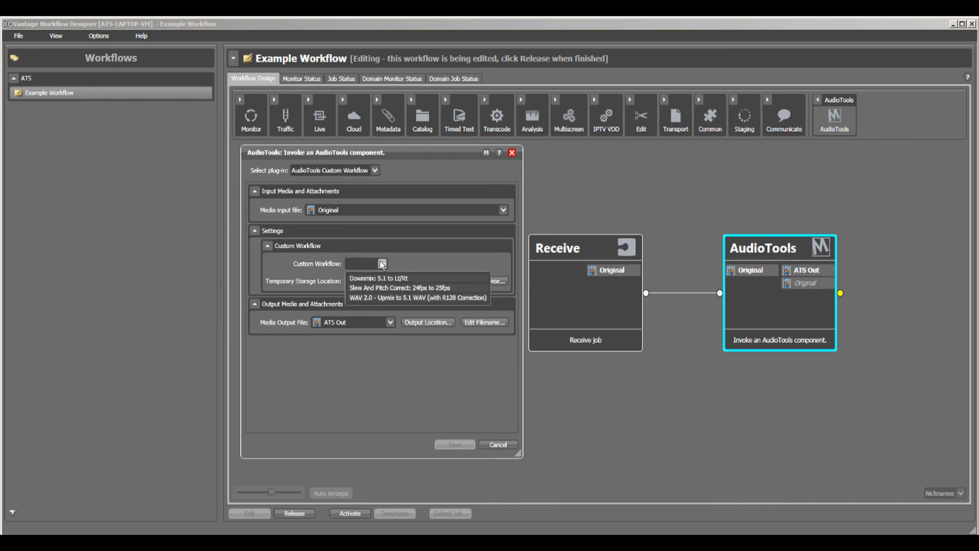
click(418, 297)
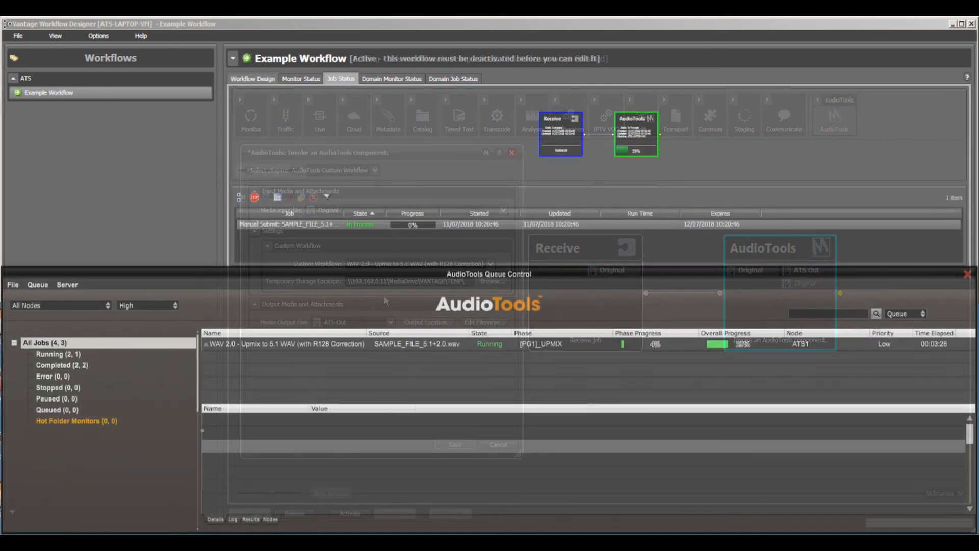
click(511, 152)
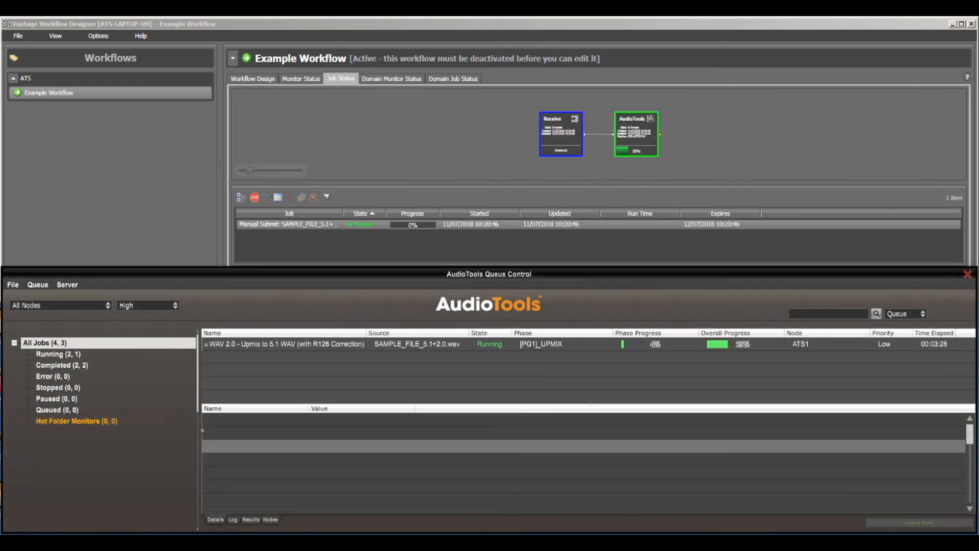